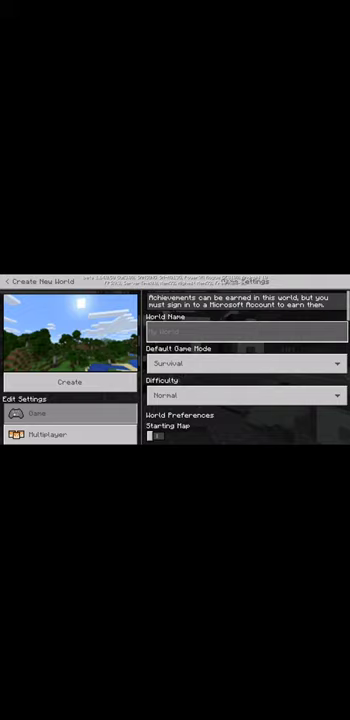
# Step: Select the World Name field to begin naming the new Creative-mode world
pyautogui.click(247, 330)
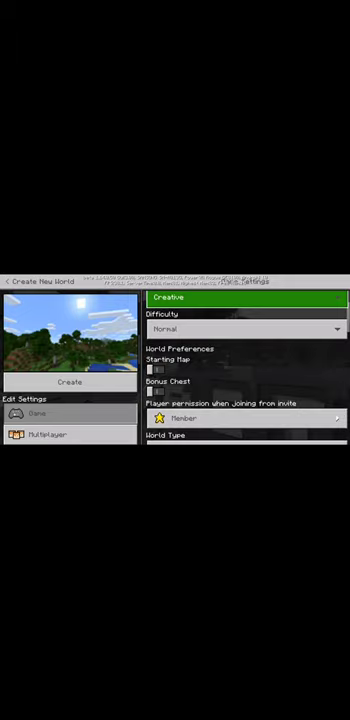
pyautogui.scroll(-3)
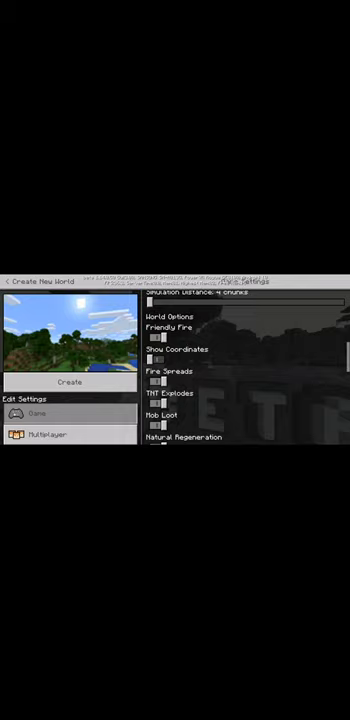
pyautogui.scroll(-3)
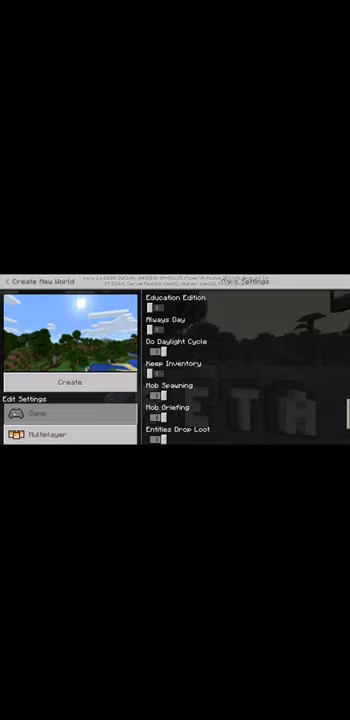
pyautogui.scroll(-3)
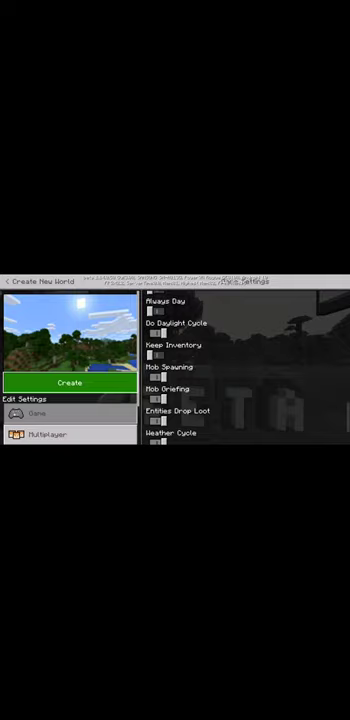